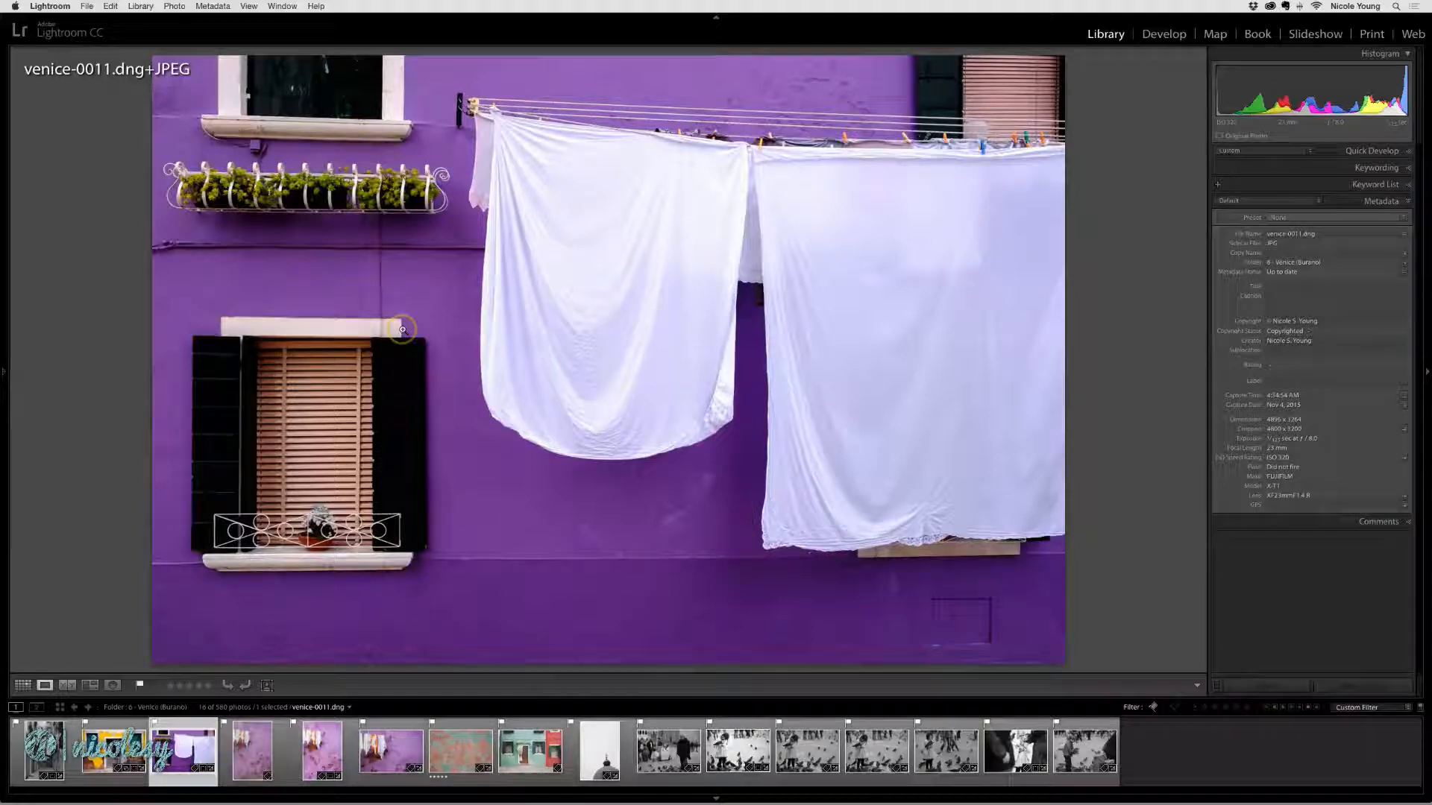
# Show the left panel with Navigator and Folders beside the Venice laundry photo.
pyautogui.click(3, 374)
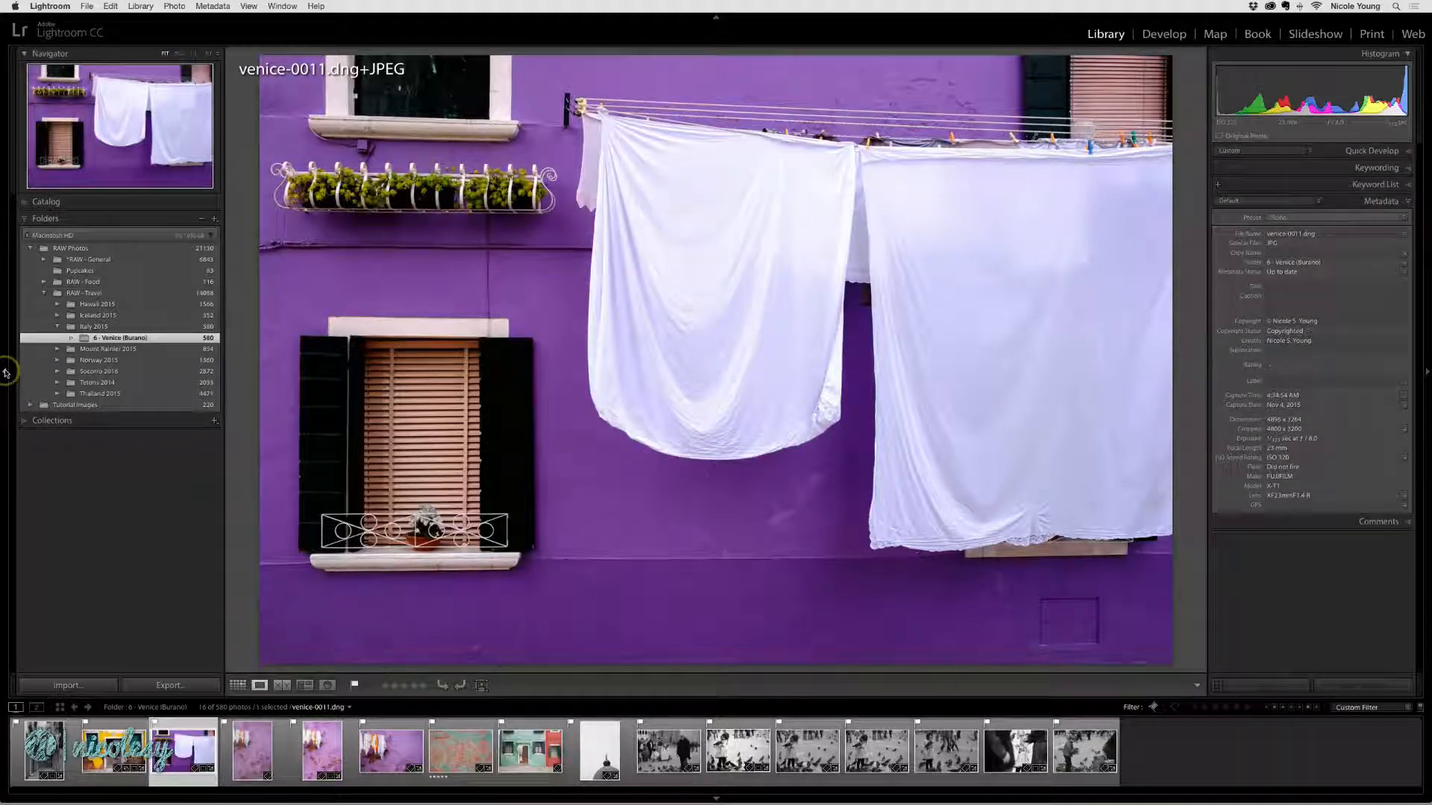
# Toggle the side panels off and on, then hide all panels around the photo with Shift+Tab.
pyautogui.press('Tab')
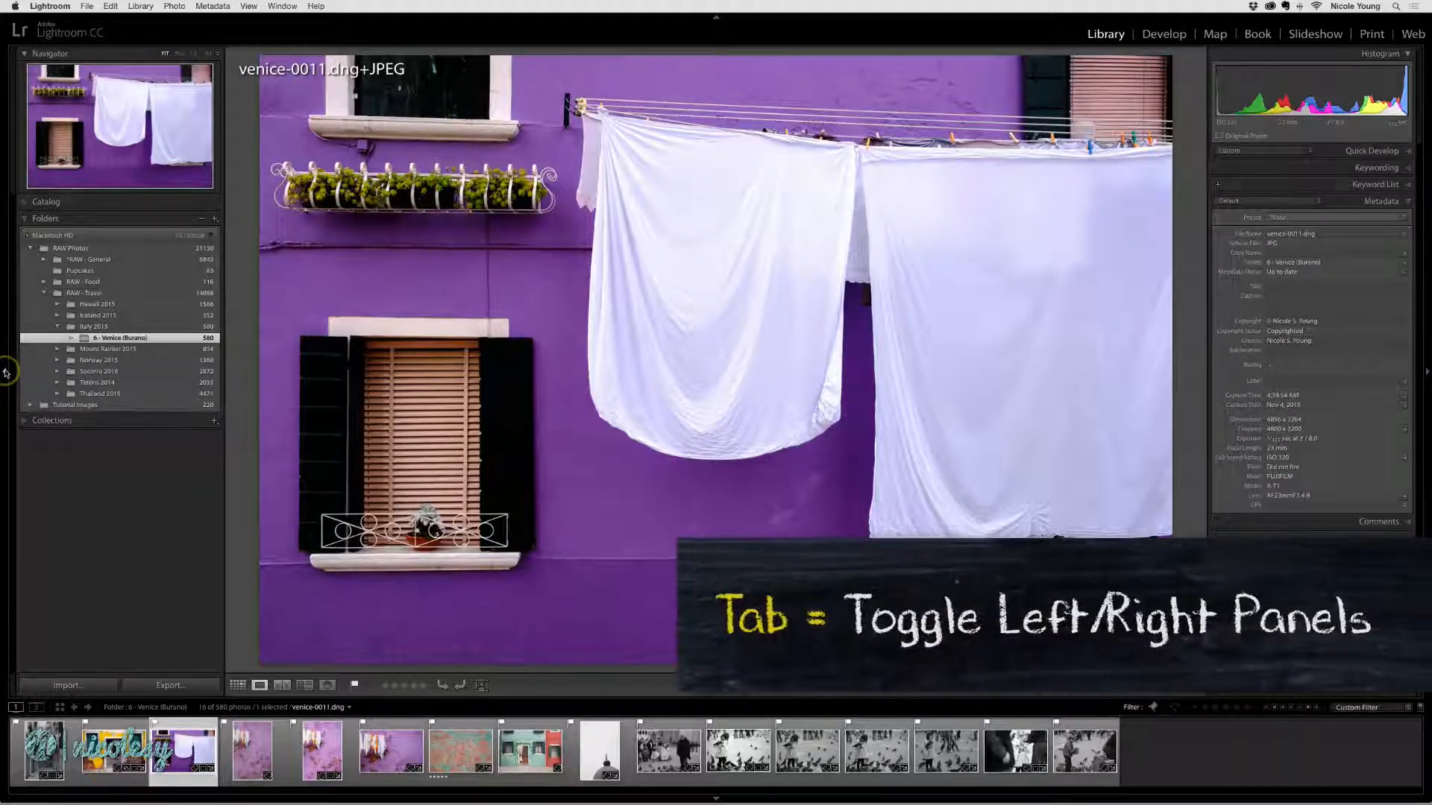
pyautogui.press('Tab')
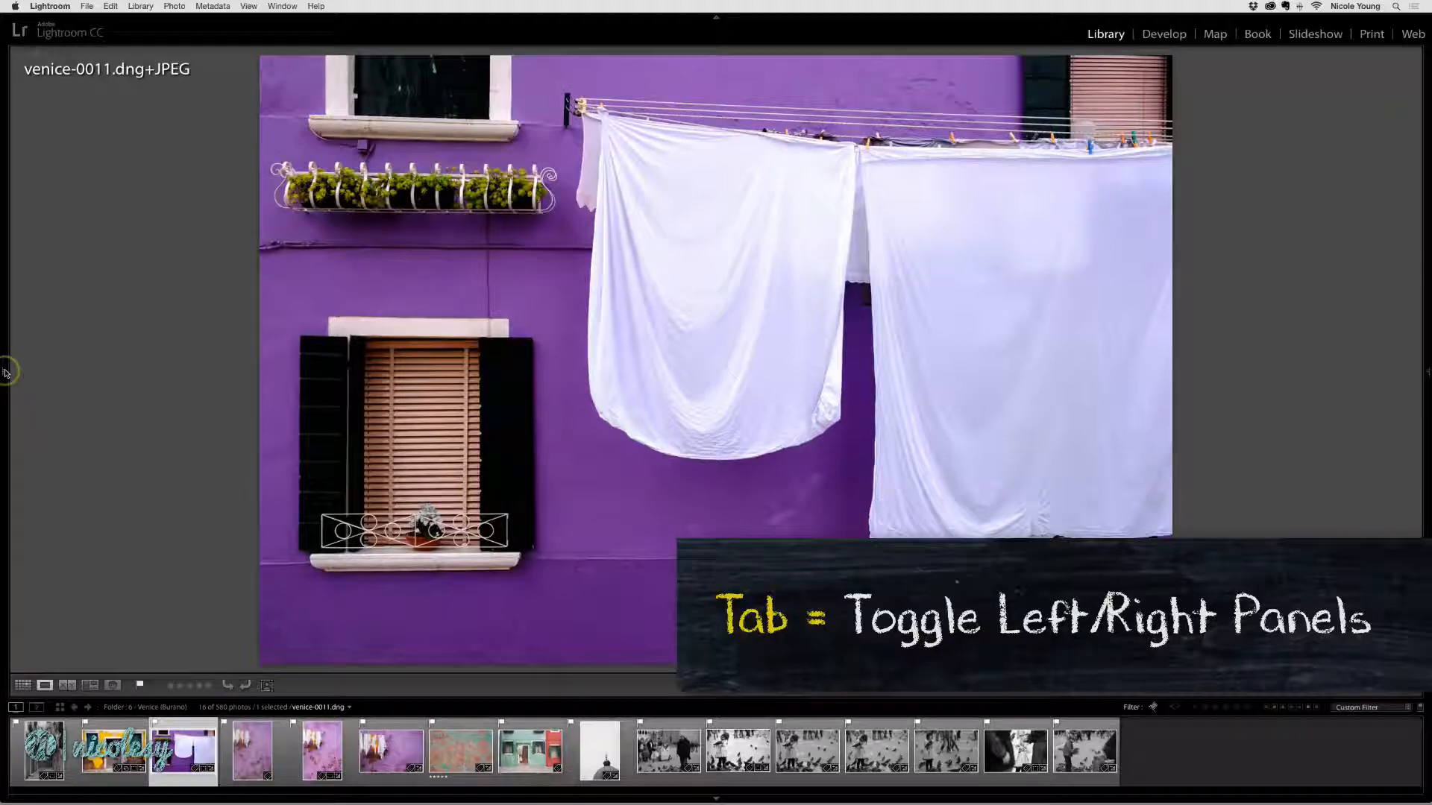
pyautogui.press('tab')
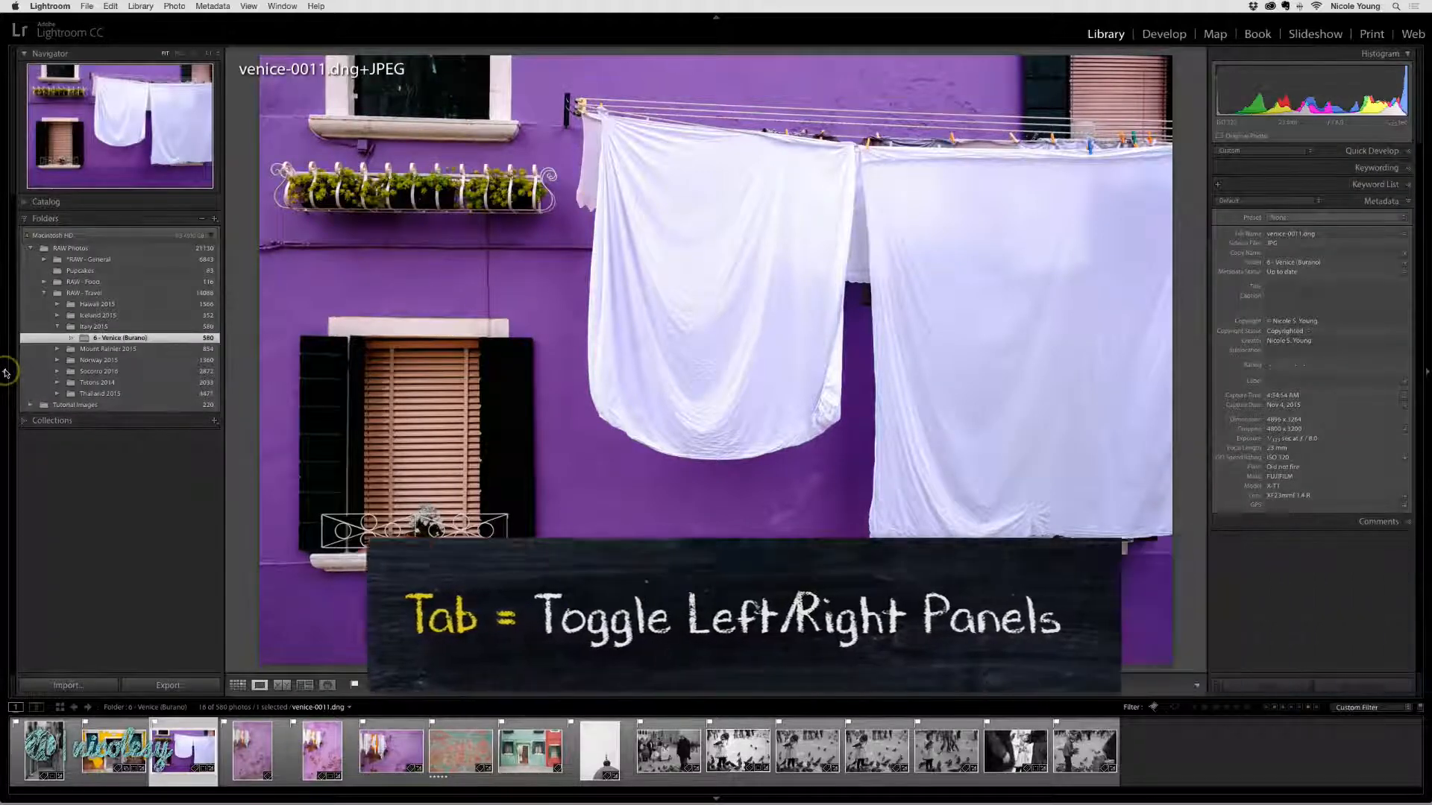
pyautogui.press('shift+tab')
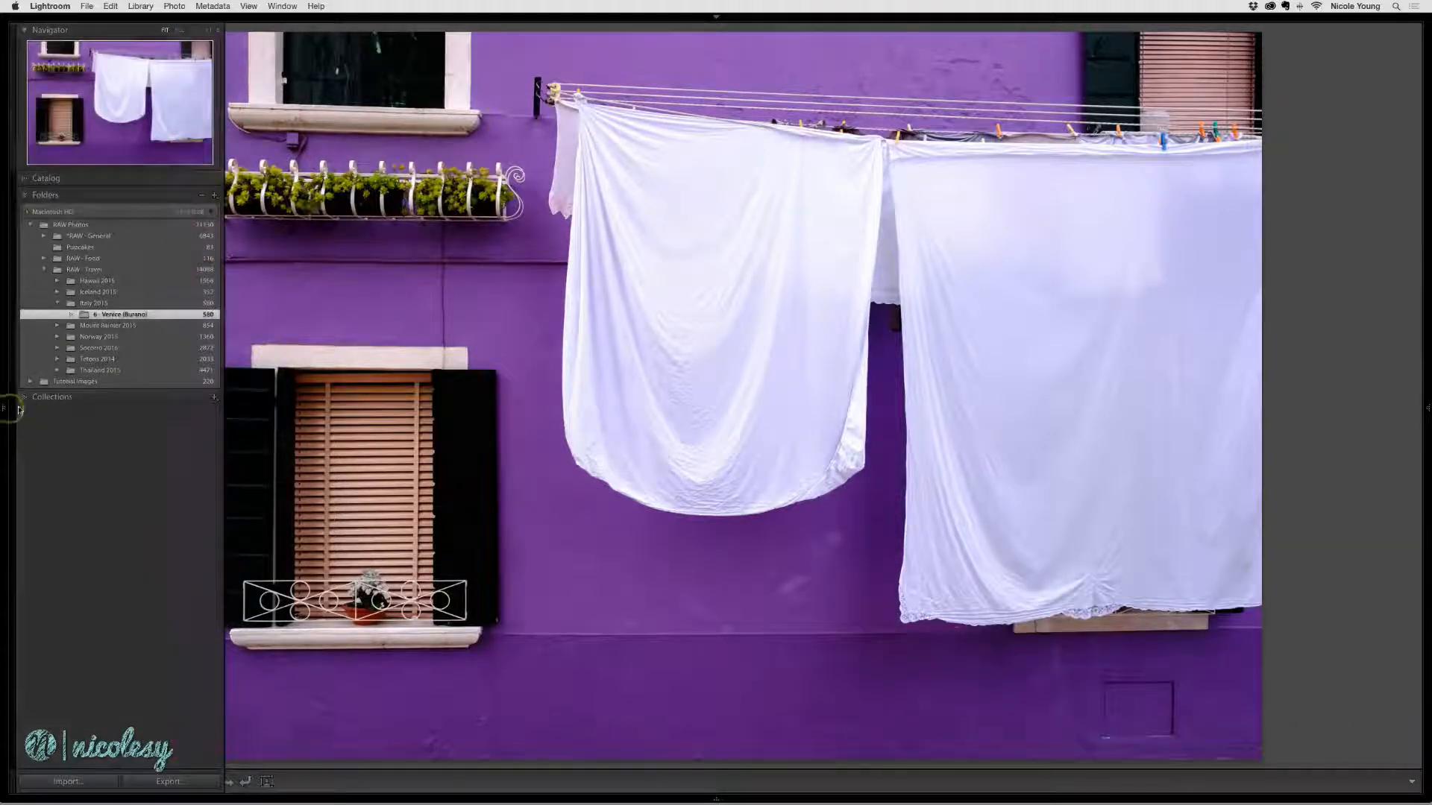
# Restore all panels around the photo, then show it in Full Screen Mode with F.
pyautogui.press('tab')
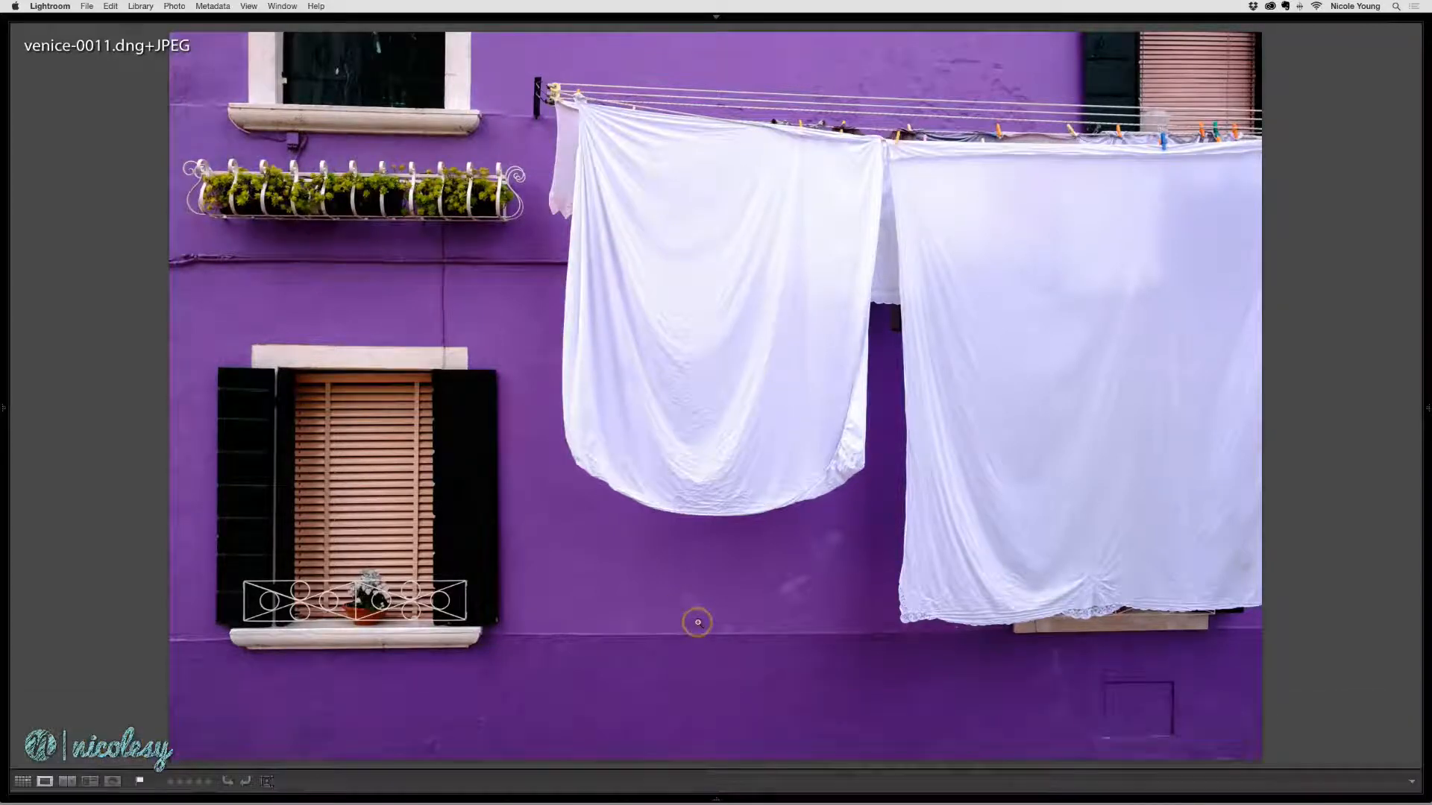
pyautogui.press('Tab')
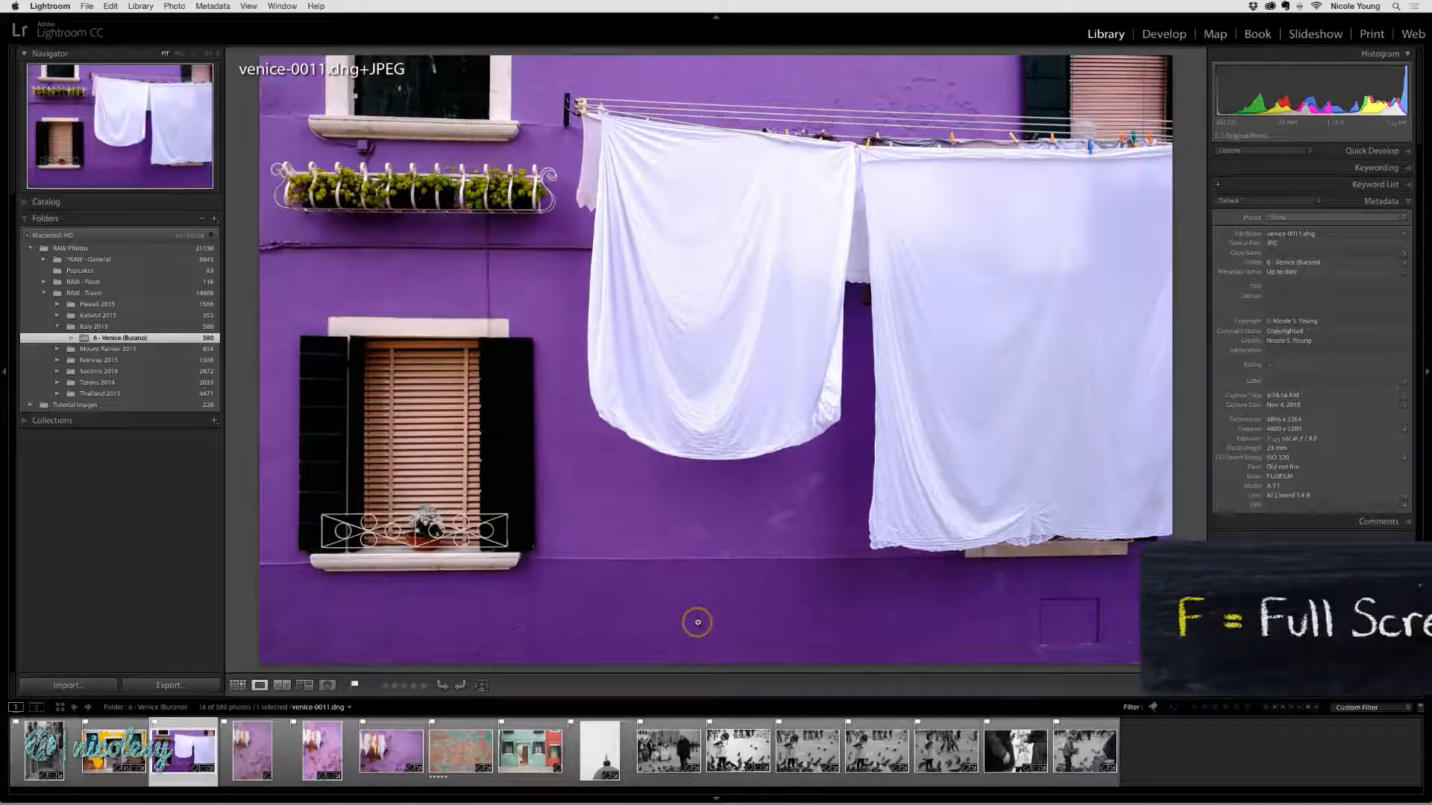
pyautogui.press('f')
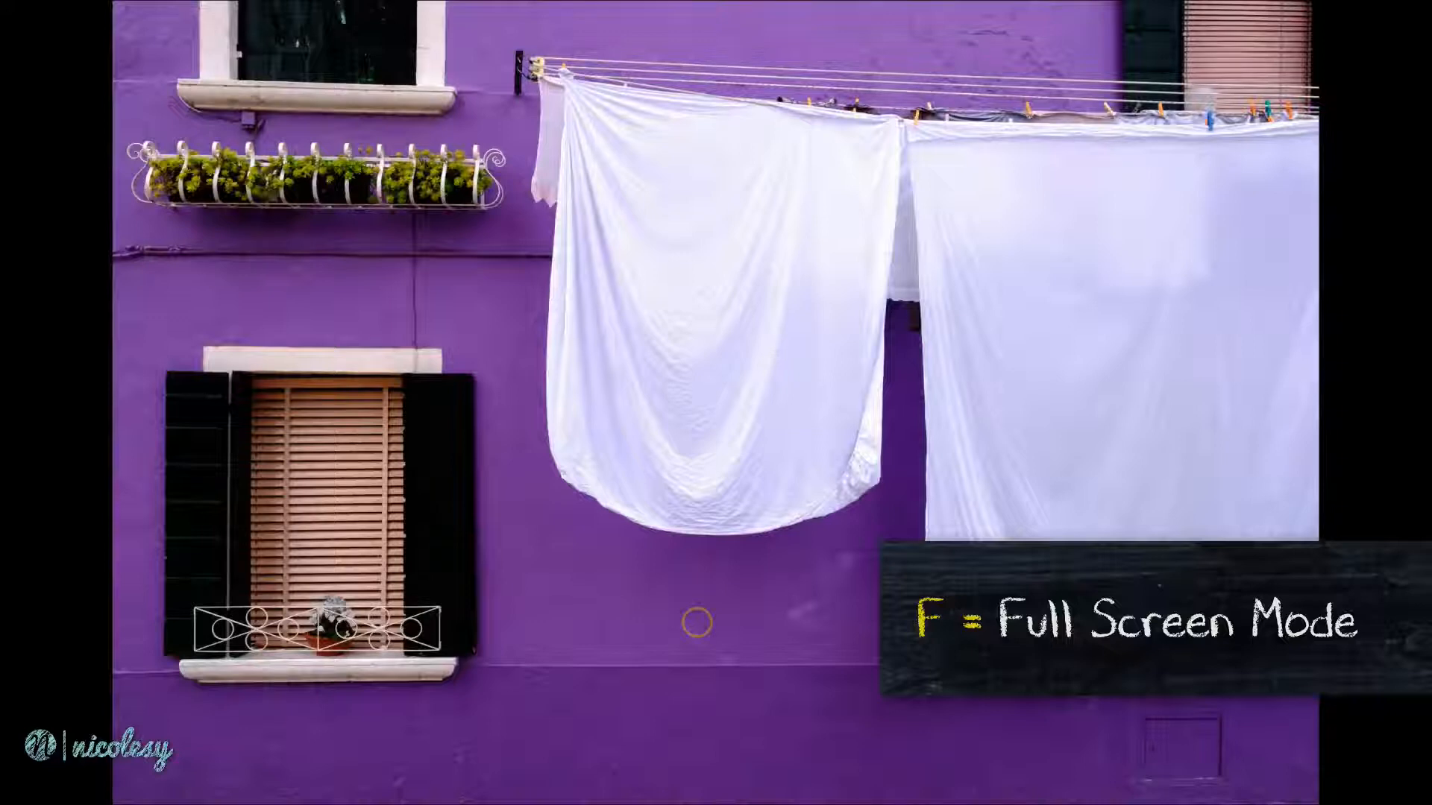